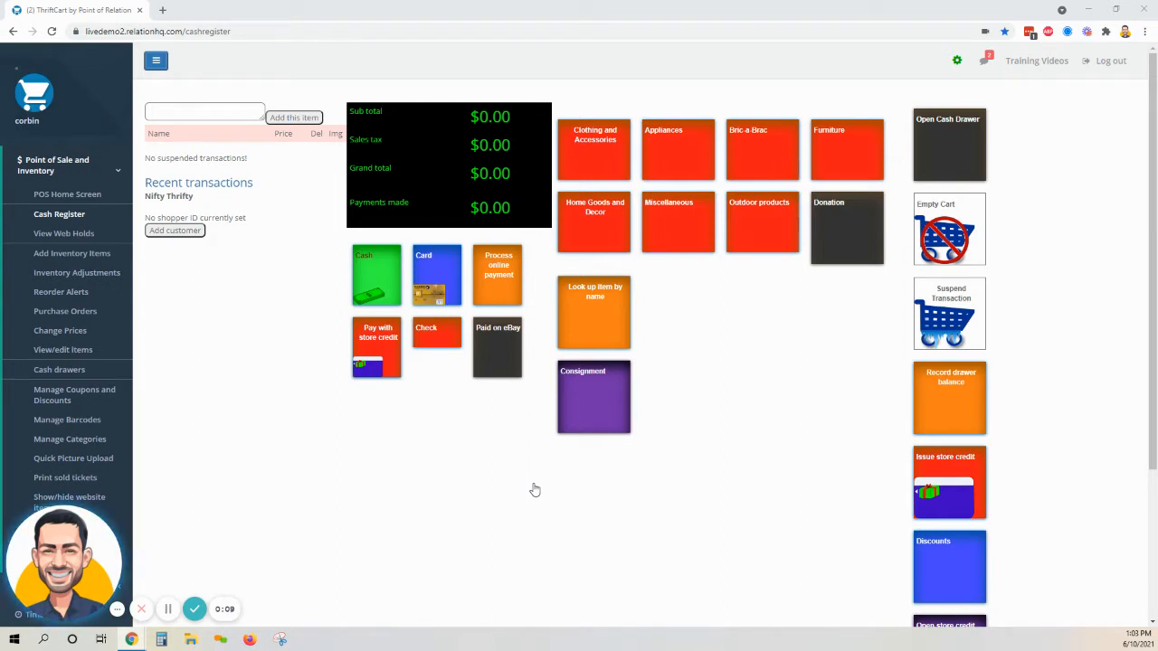
pyautogui.moveTo(309, 508)
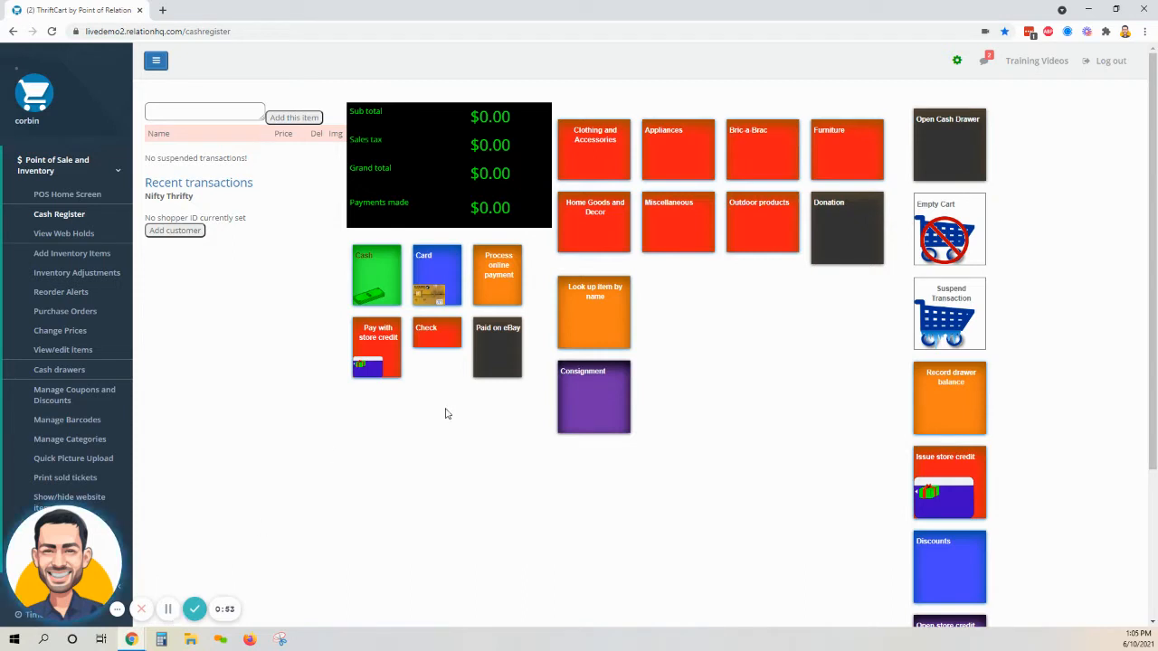
# - Ring up one Kids Pants at $2.00 and choose cash for the $2.14 balance
pyautogui.click(593, 149)
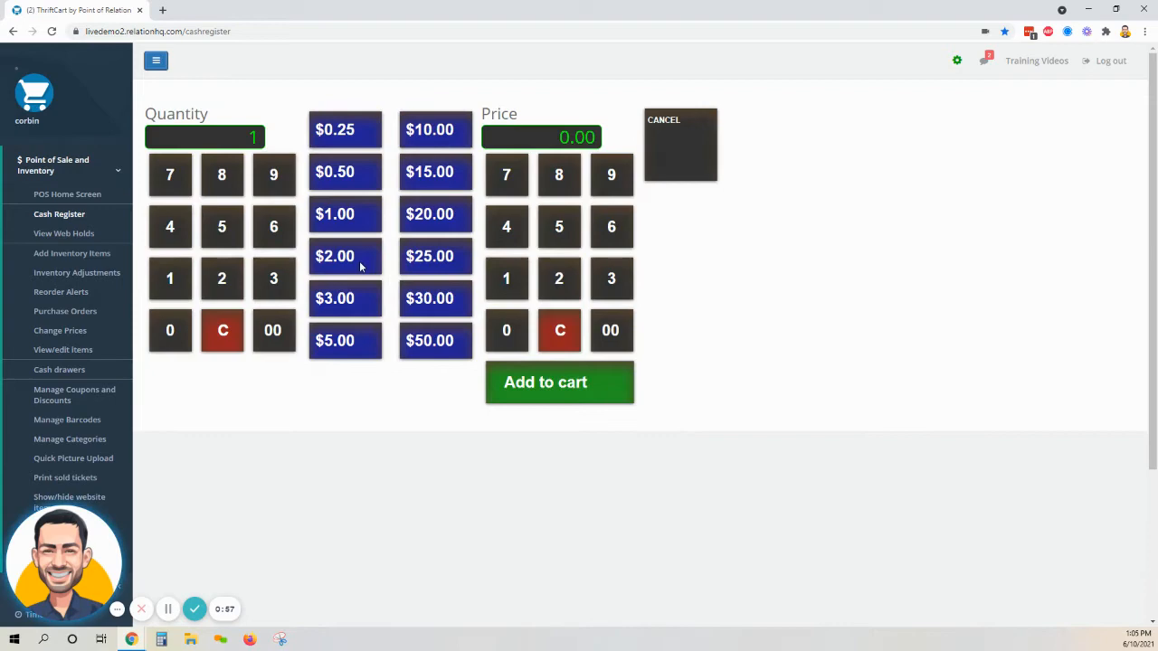
pyautogui.click(559, 382)
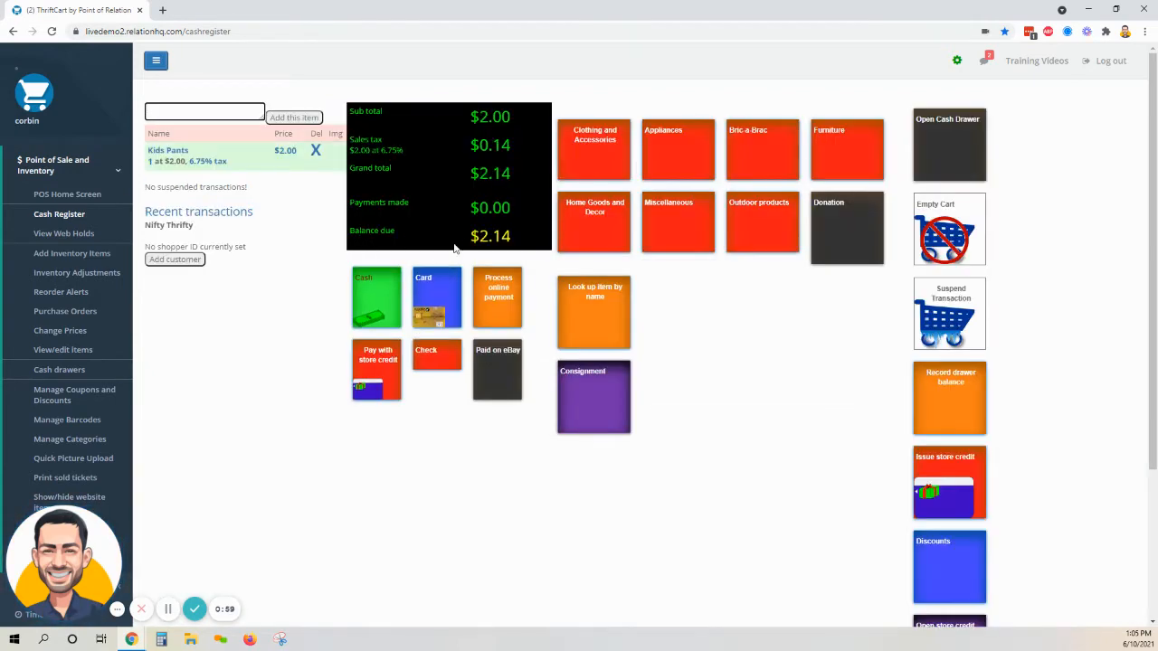
pyautogui.click(376, 297)
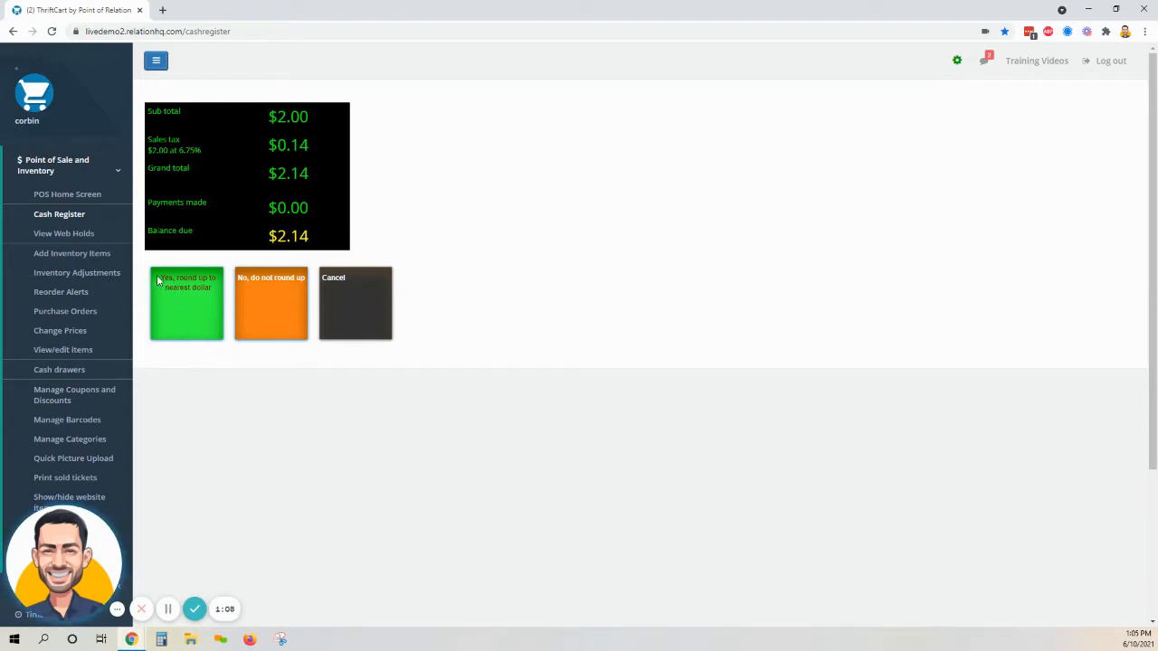
pyautogui.moveTo(235, 268)
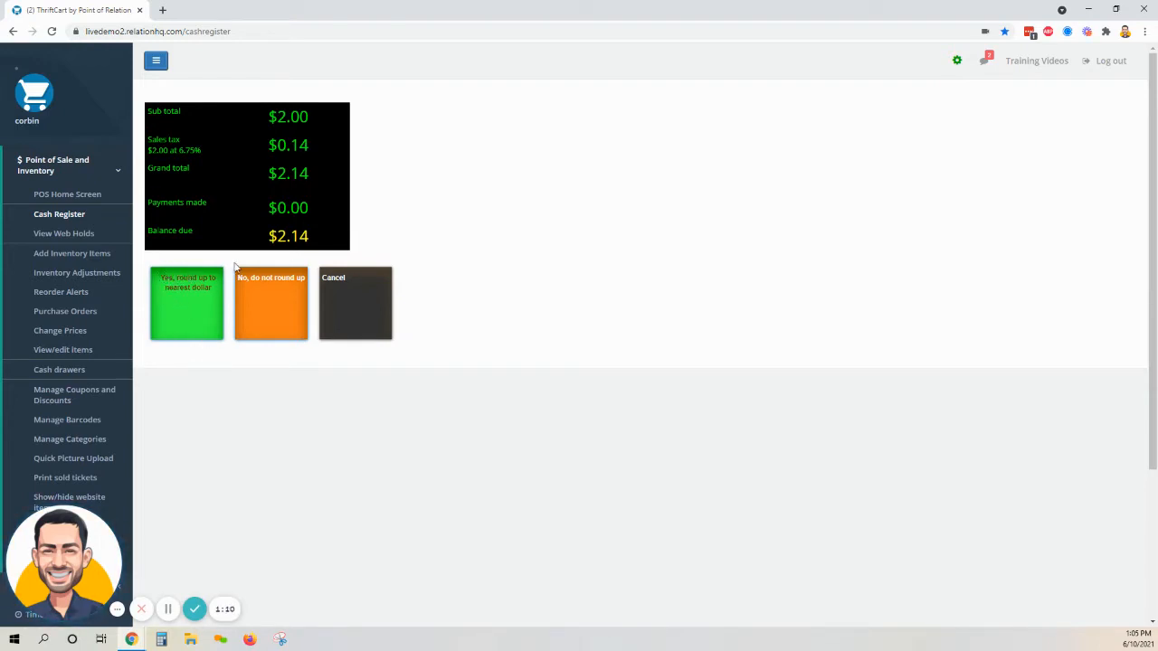
# - Round the cash sale up to $3.00 (Donations $0.86), then return to the register for the next item
pyautogui.doubleClick(301, 235)
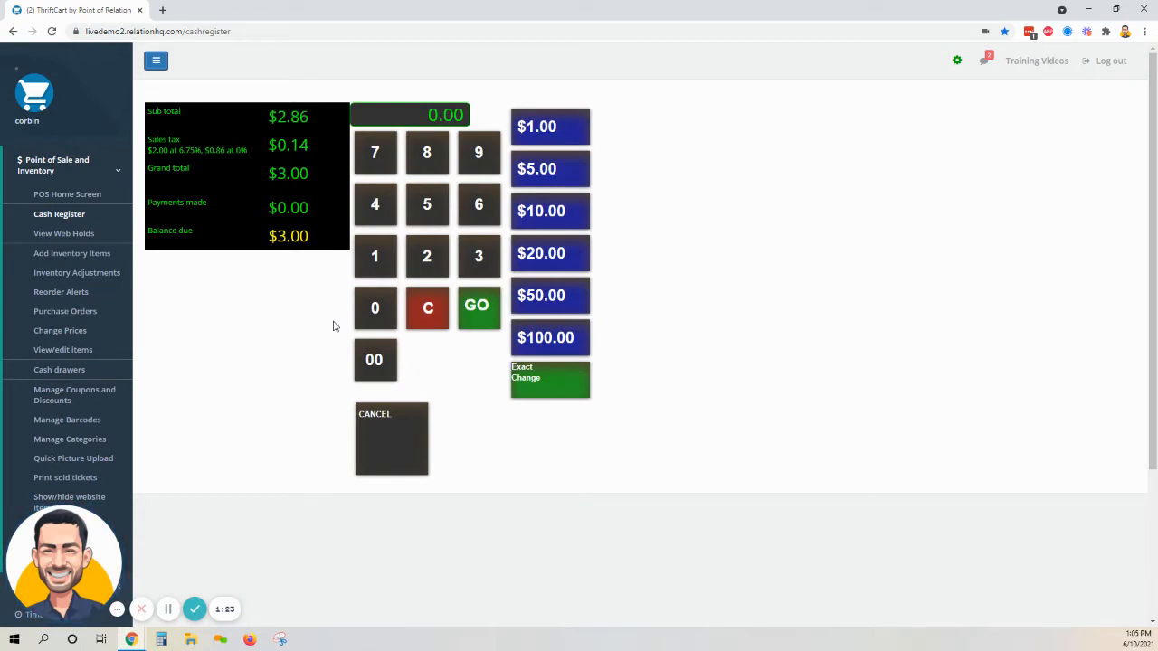
pyautogui.moveTo(318, 297)
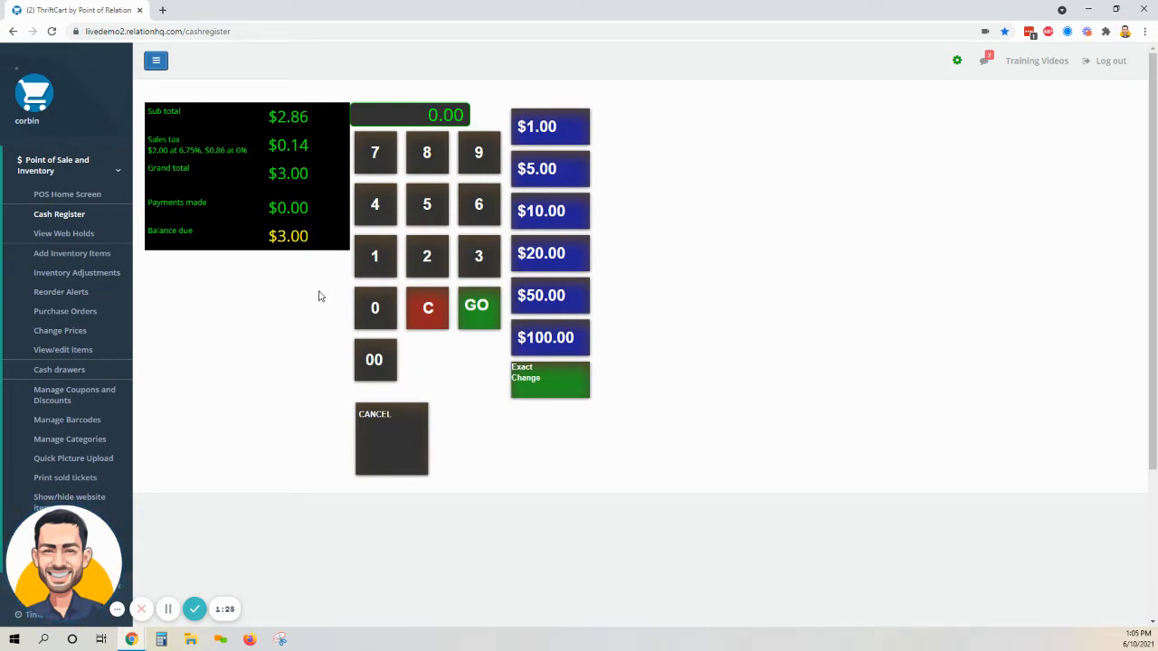
pyautogui.moveTo(550, 170)
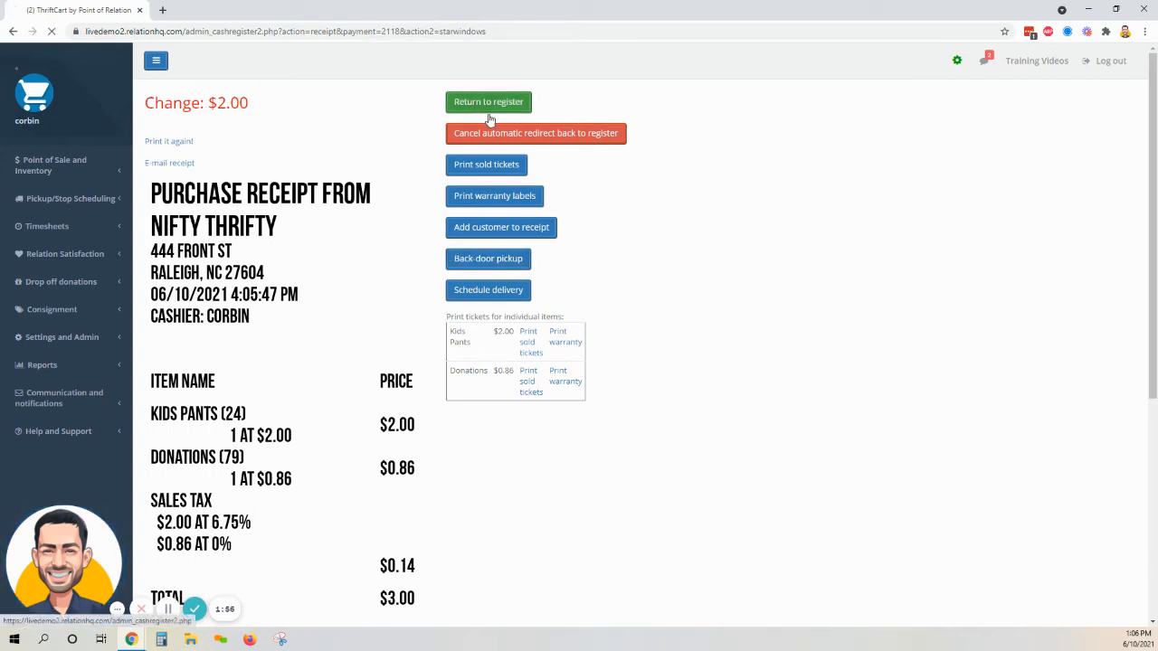
pyautogui.click(488, 101)
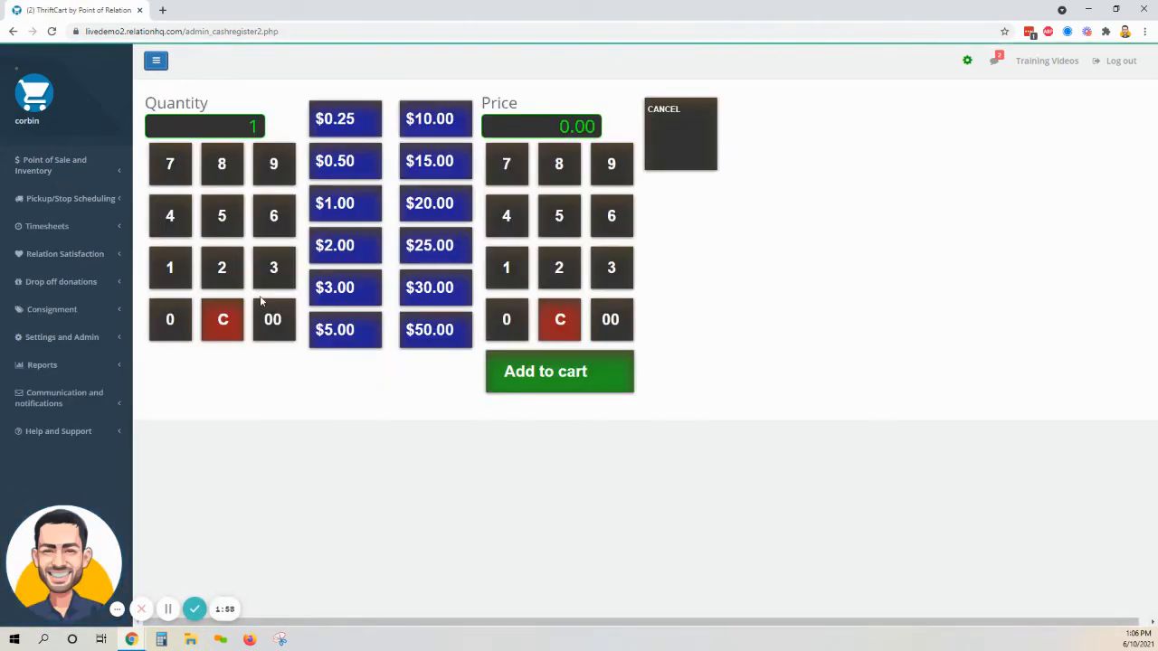
# - Ring up one Bric-a-Brac at $5.00, pay the $5.34 by card and round up to $6.00 at the terminal
pyautogui.click(559, 371)
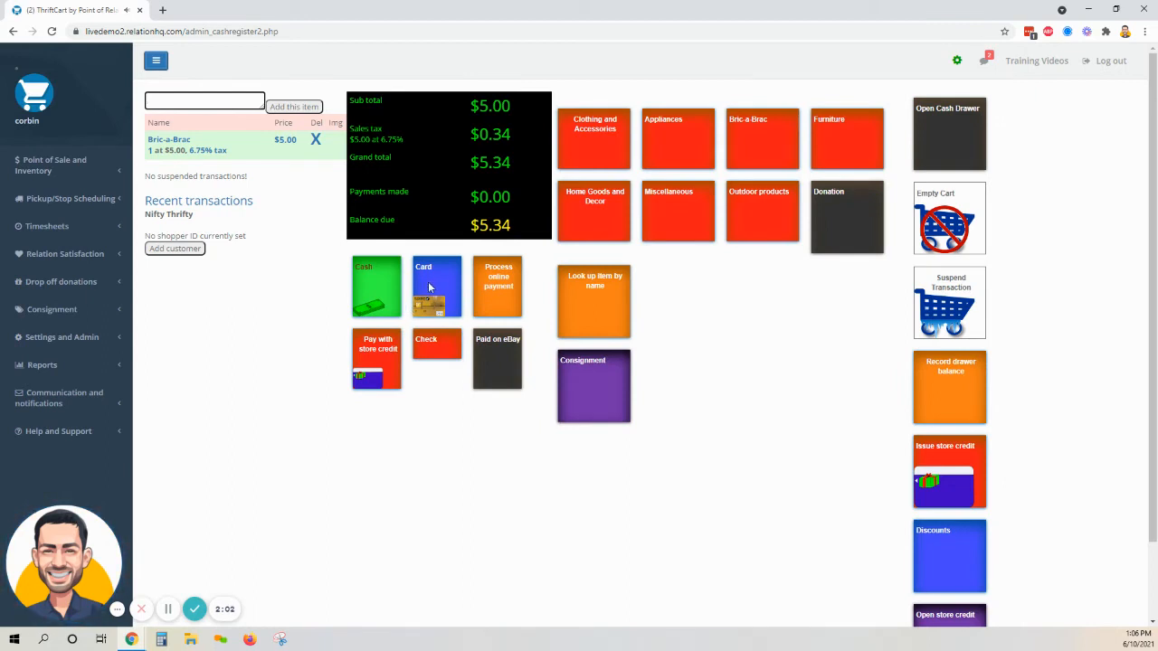
pyautogui.click(438, 286)
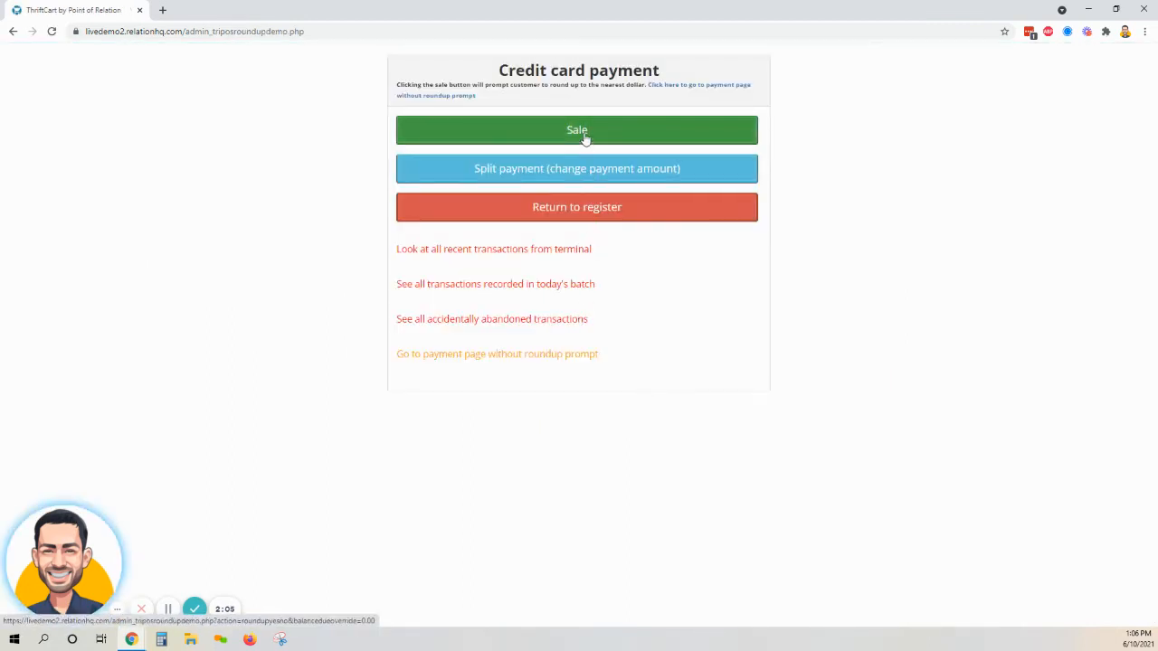
pyautogui.click(575, 130)
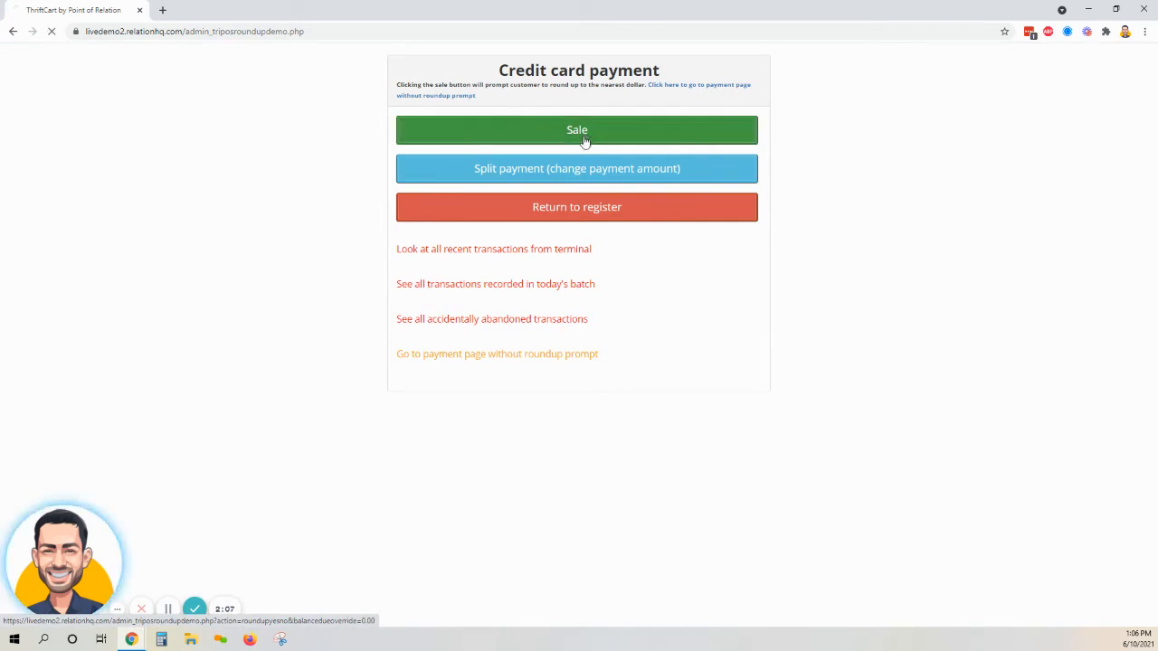
pyautogui.click(575, 130)
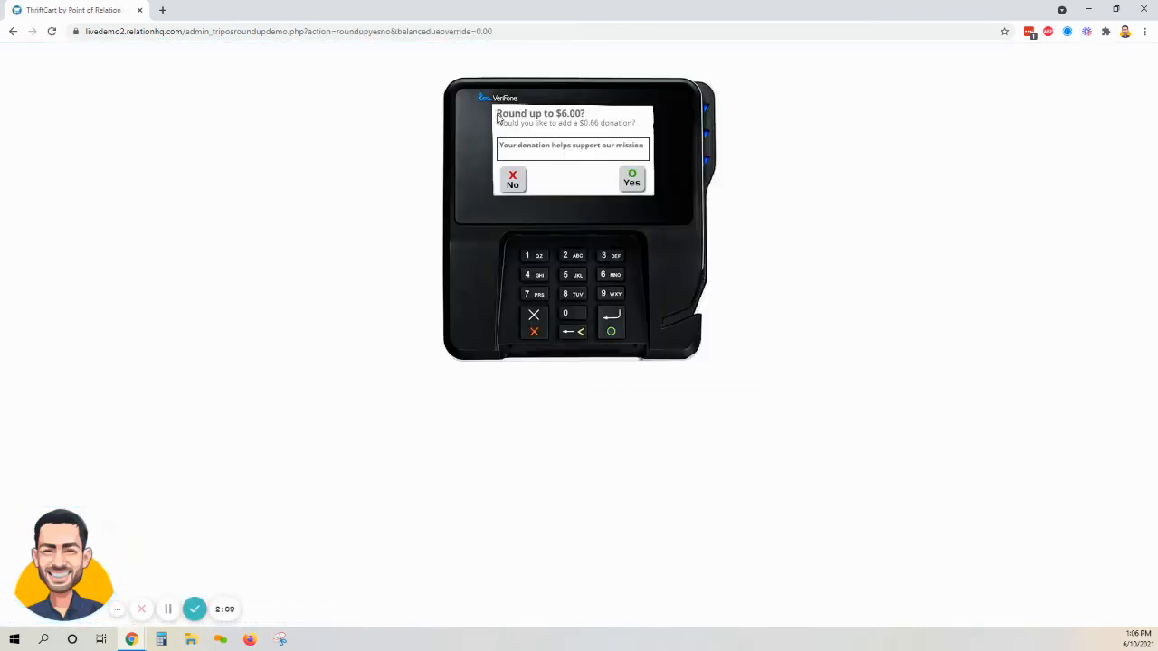
pyautogui.moveTo(498, 112); pyautogui.dragTo(647, 123)
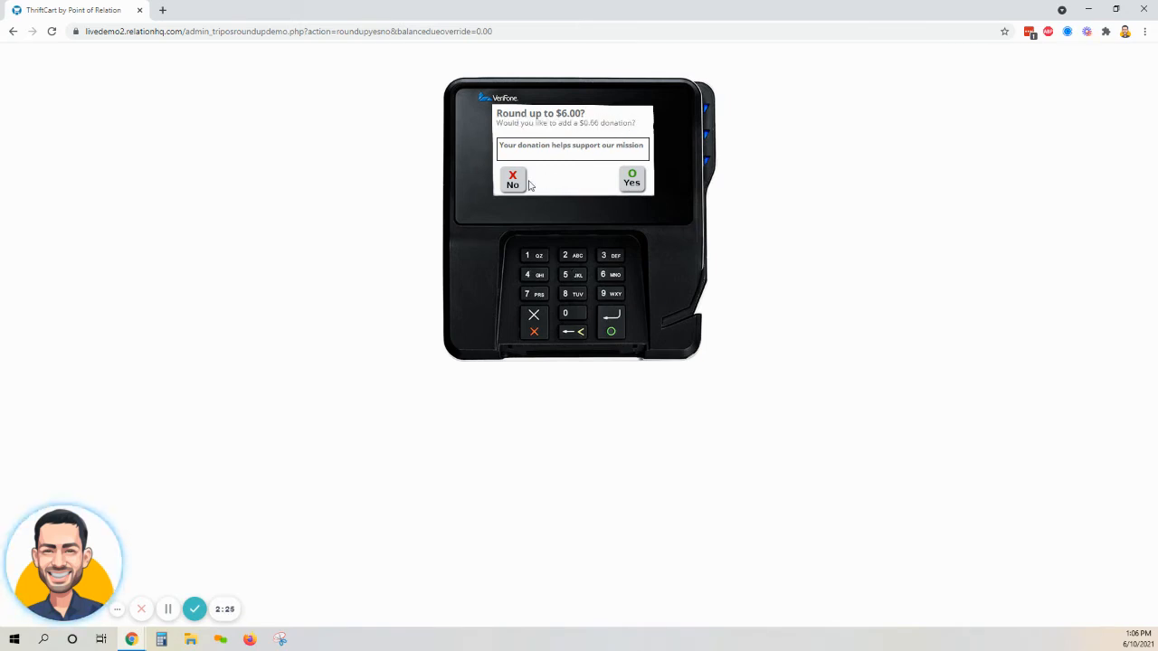
pyautogui.moveTo(596, 179)
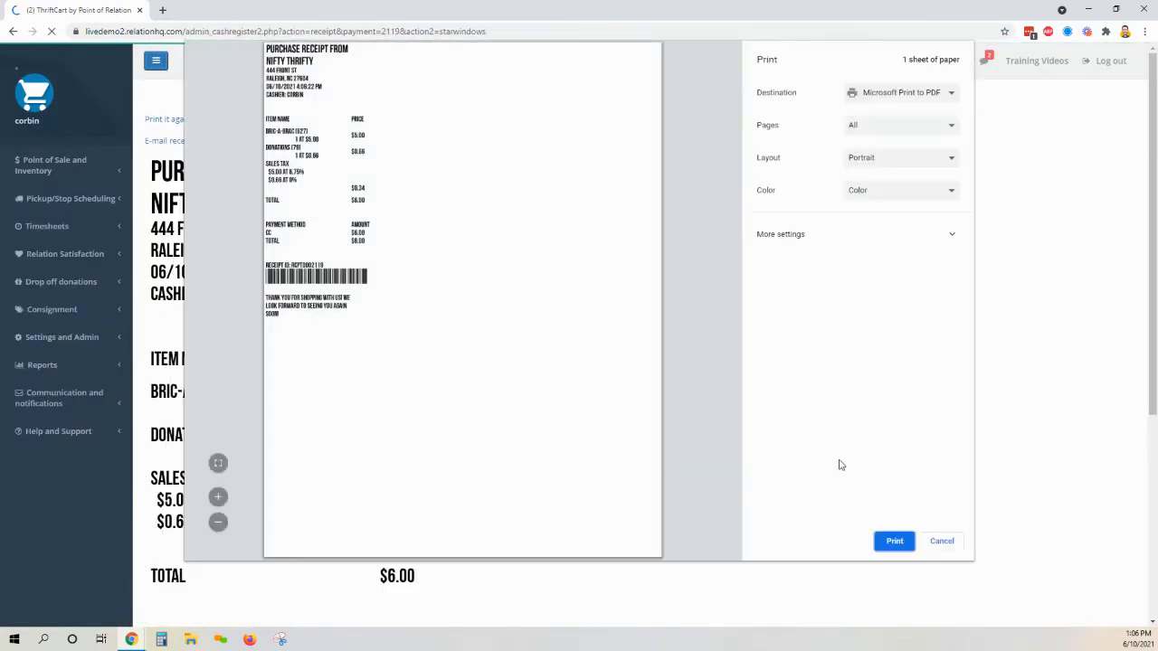
# - Skip printing the $6.00 receipt with Donations $0.66 and return to the empty $0.00 register
pyautogui.click(941, 541)
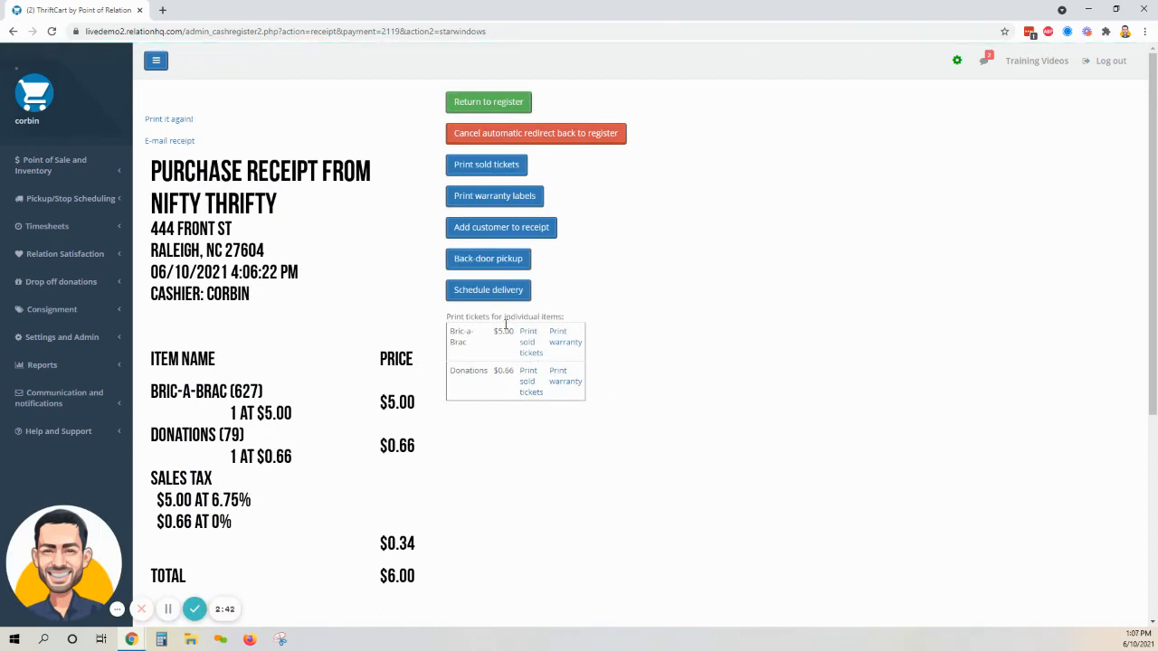
pyautogui.moveTo(412, 291)
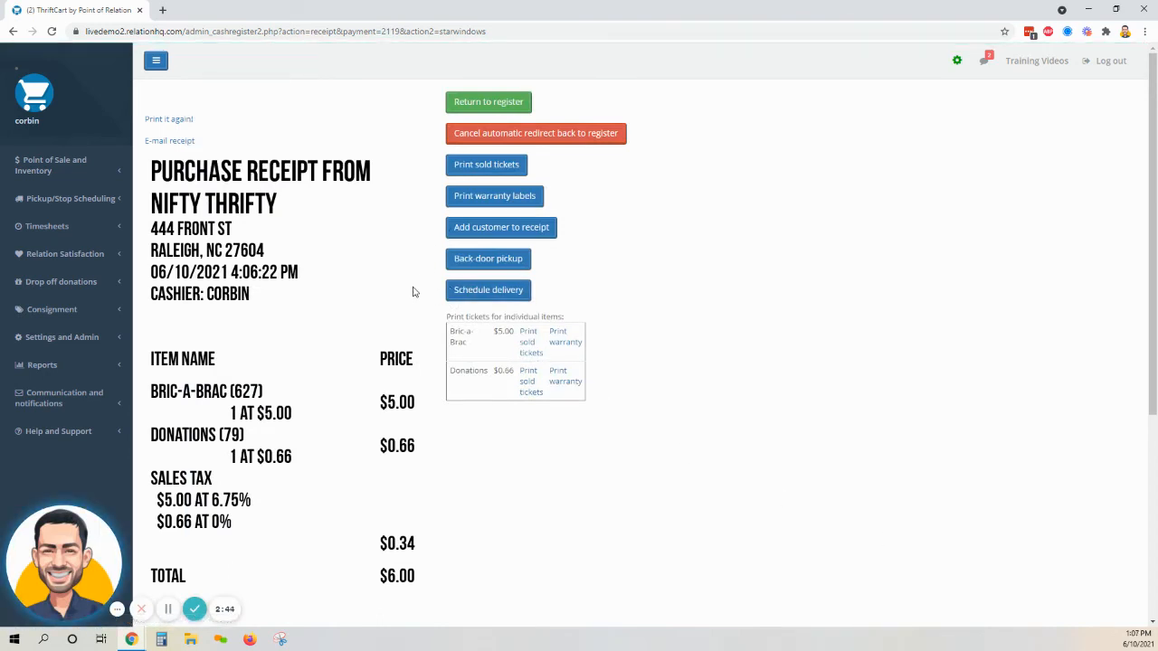
pyautogui.scroll(-3)
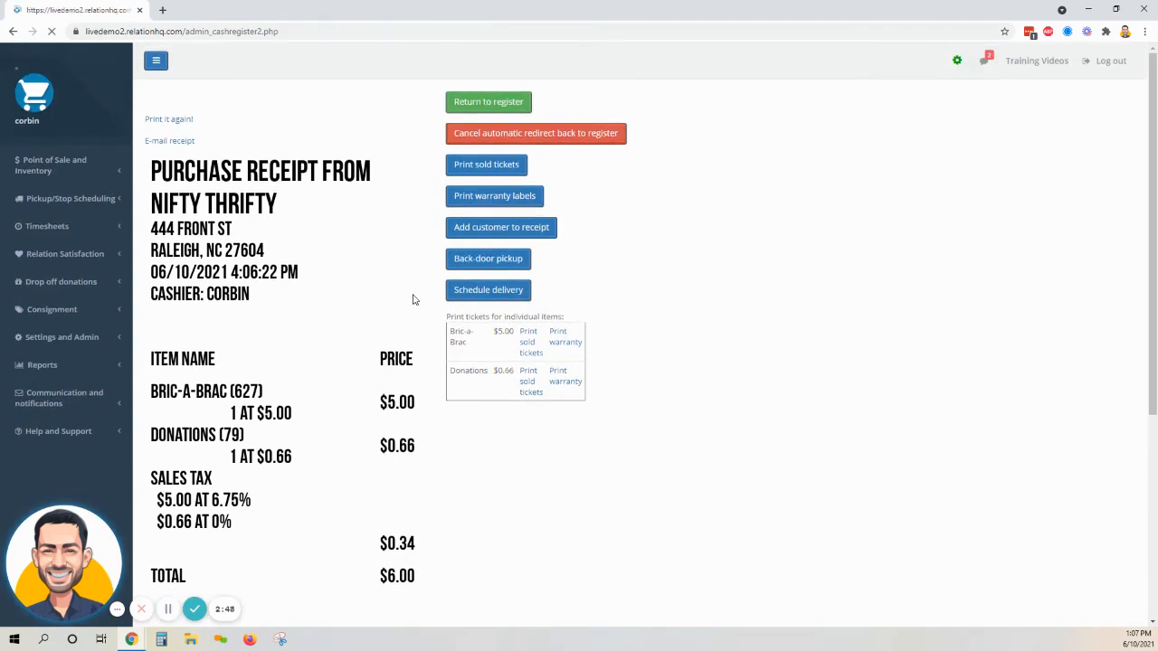
pyautogui.click(488, 101)
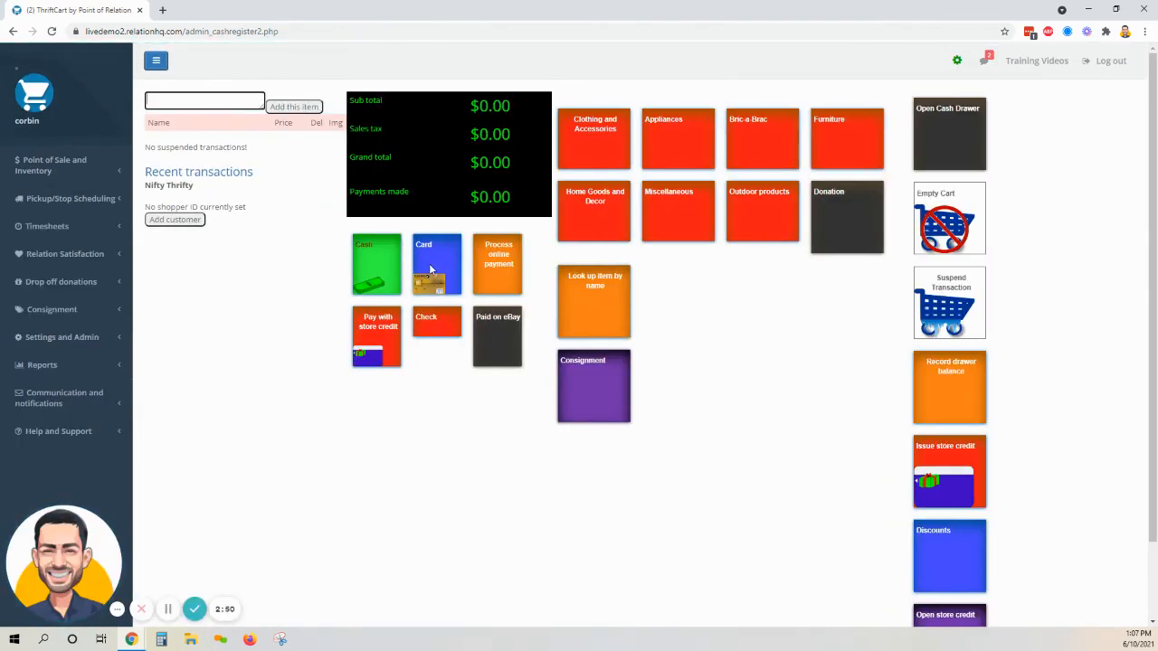